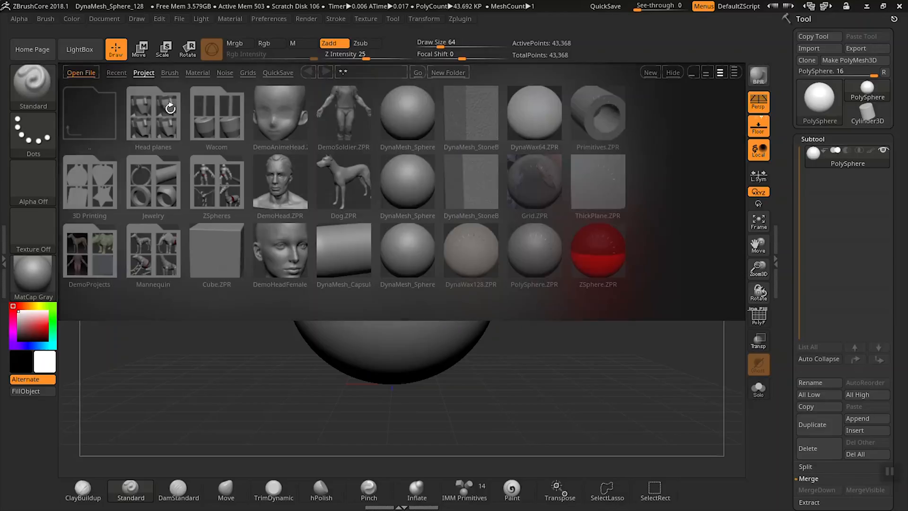
- Load ZSphere.ZPR from LightBox so a red ZSphere replaces the grey sphere
click(79, 49)
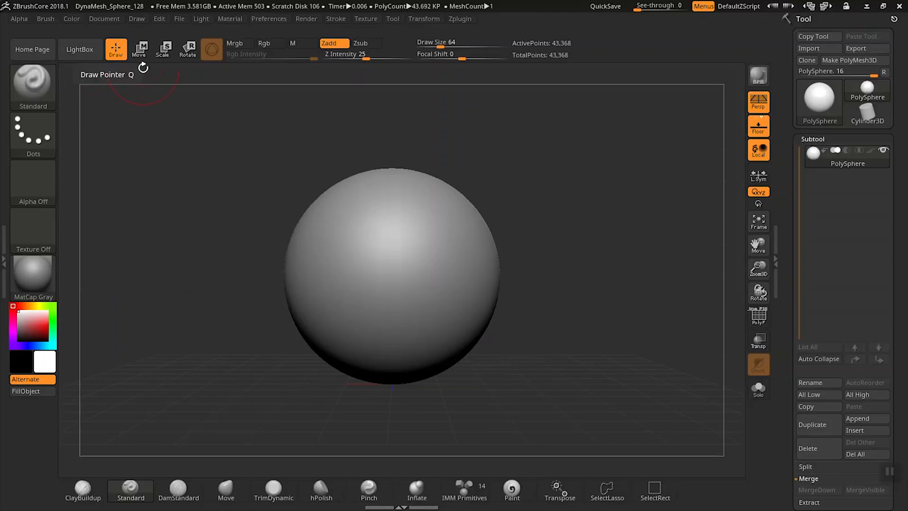
mouse_move(491, 240)
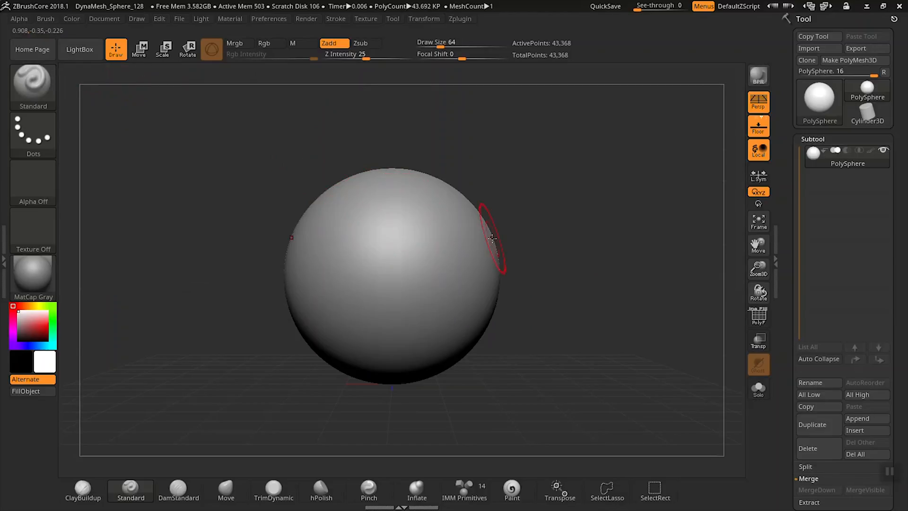
mouse_move(559, 229)
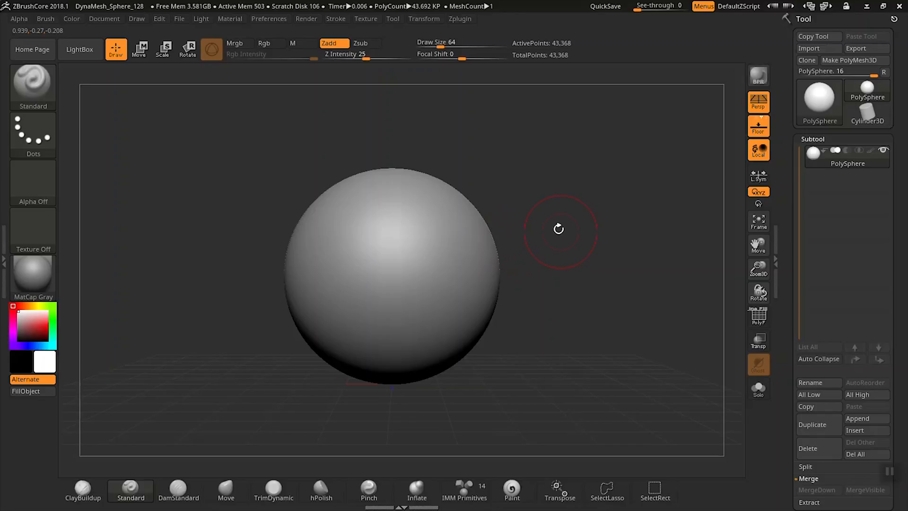
mouse_move(201, 69)
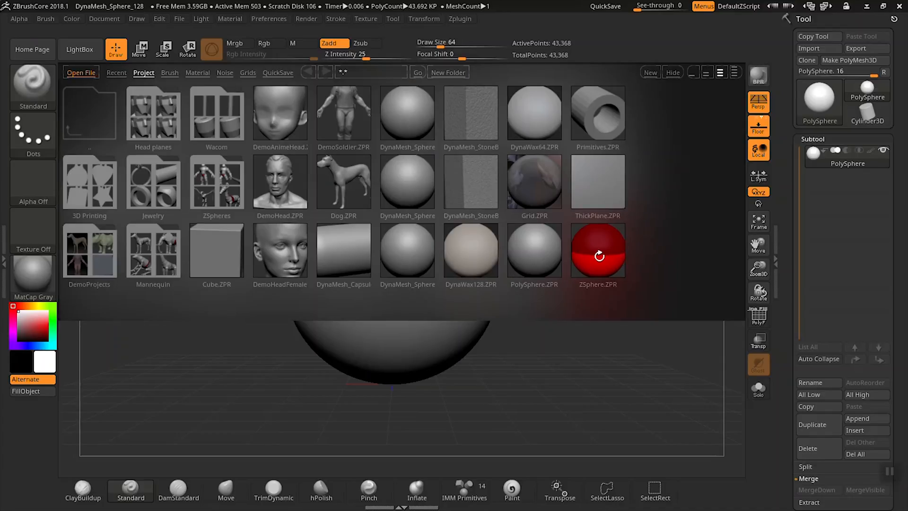
click(597, 250)
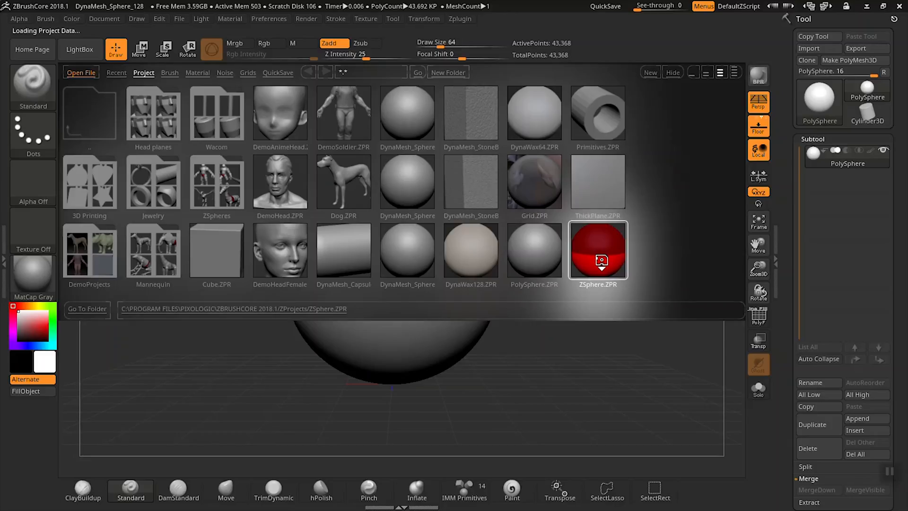
double_click(597, 250)
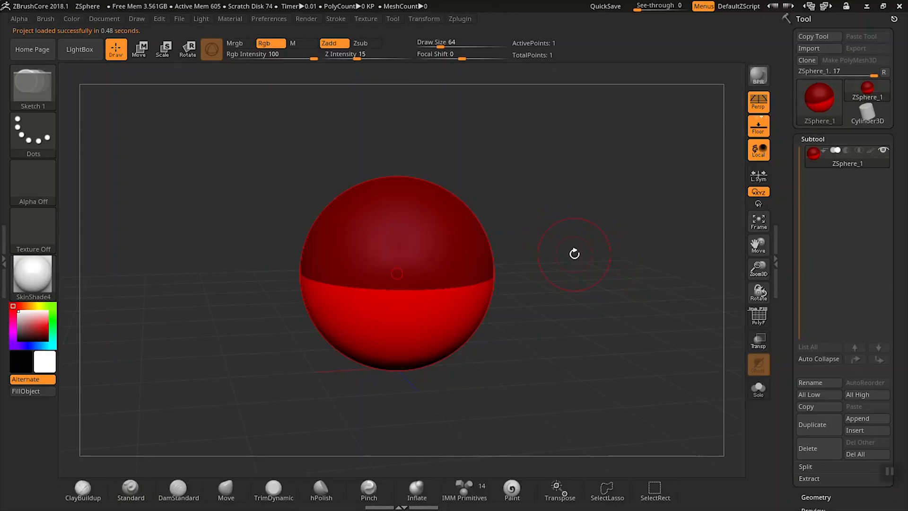
mouse_move(573, 253)
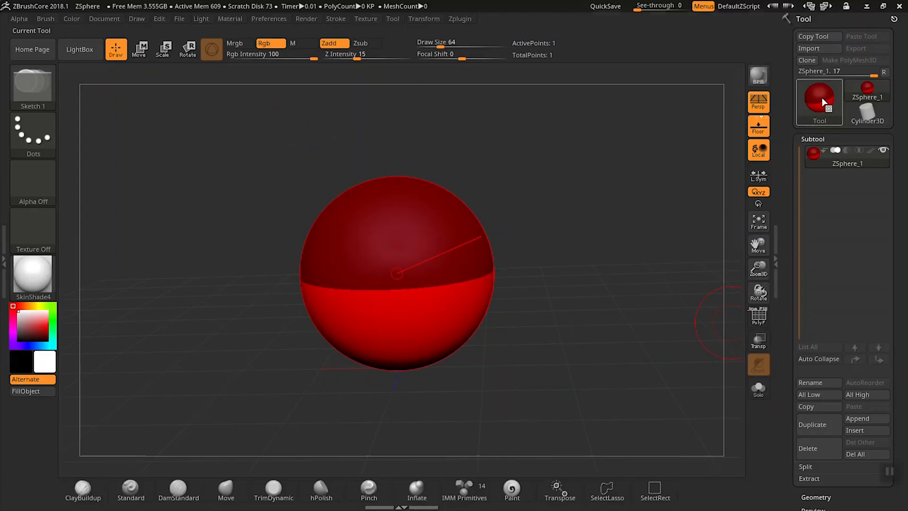
- Pick the ZSphere tool from 3D Meshes and drag a child ZSphere out of the base sphere
click(819, 102)
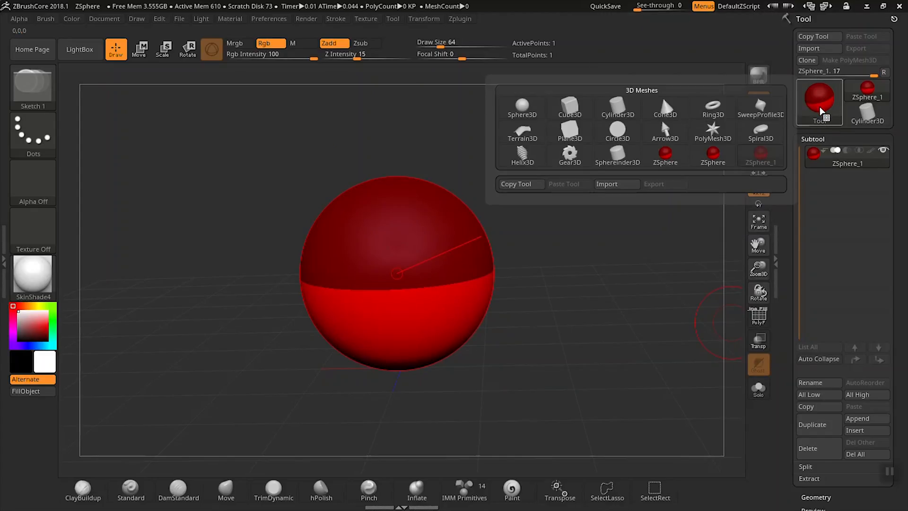
mouse_move(665, 155)
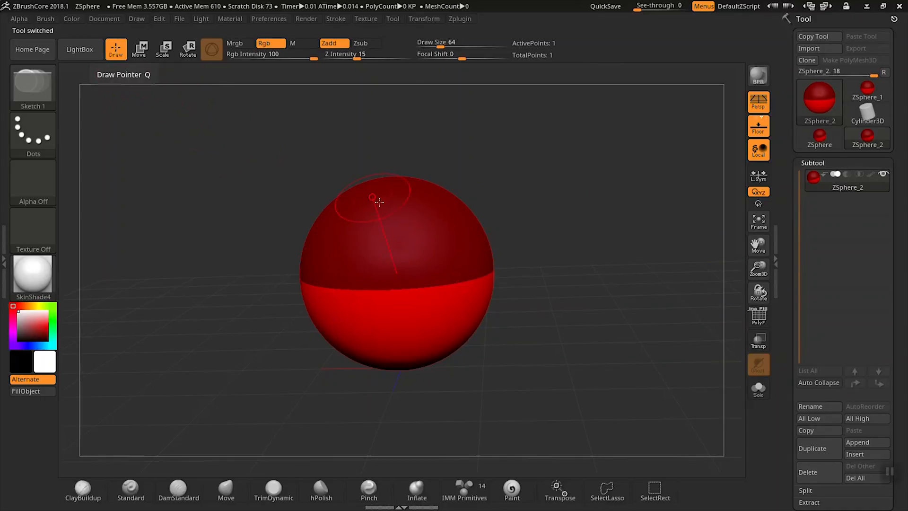
mouse_move(443, 207)
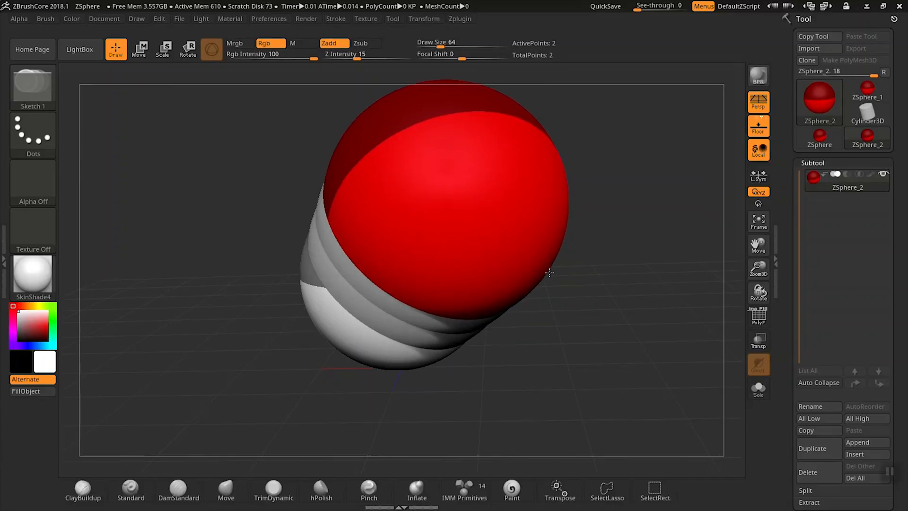
drag(550, 273, 489, 218)
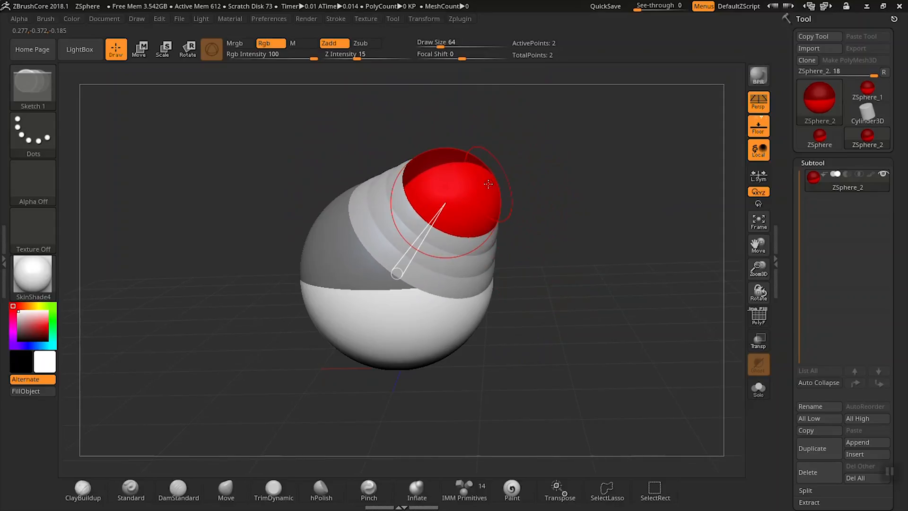
- Drag out further child ZSpheres to extend the chain to four, forming a bent neck
drag(488, 185, 517, 213)
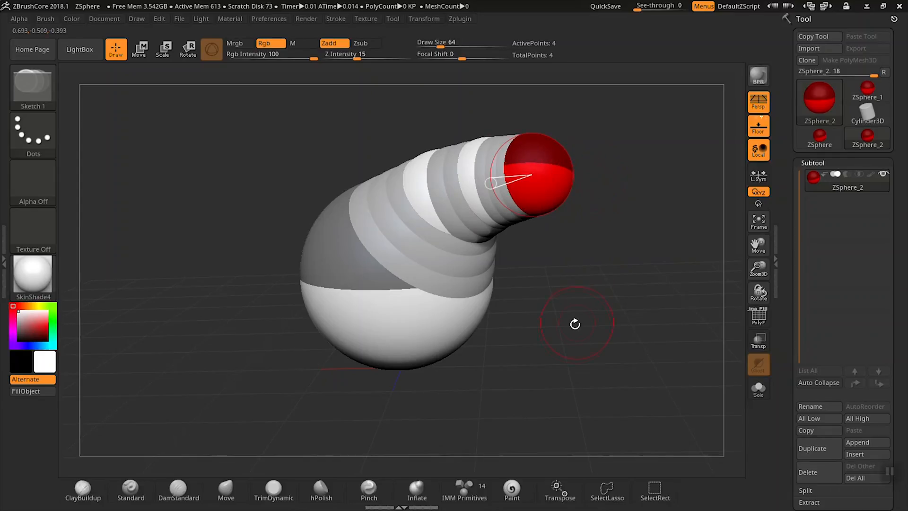
mouse_move(589, 249)
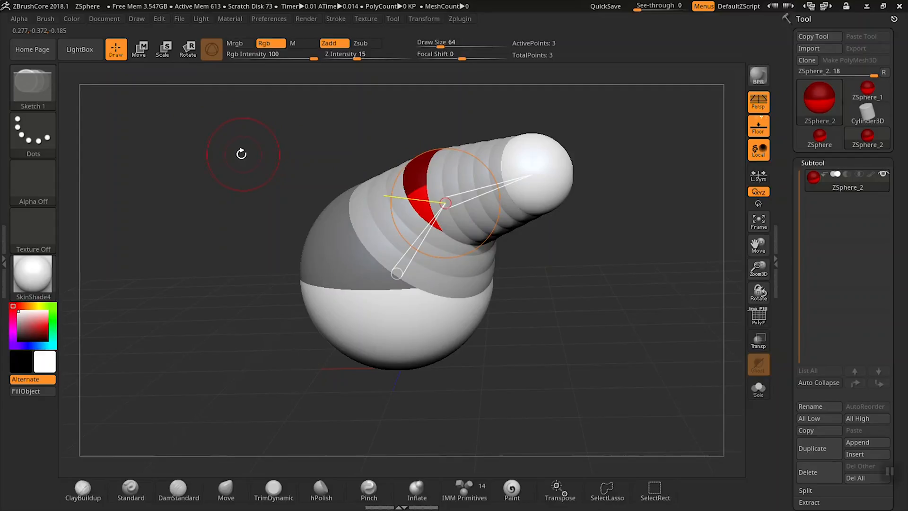
mouse_move(139, 49)
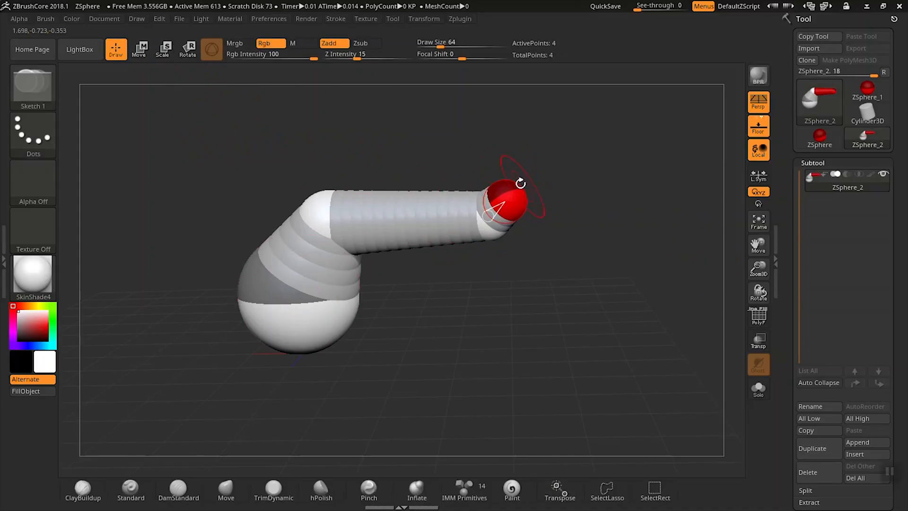
- In Move mode, drag the tip and joint ZSpheres outward into a longer upward-angled arm
click(139, 49)
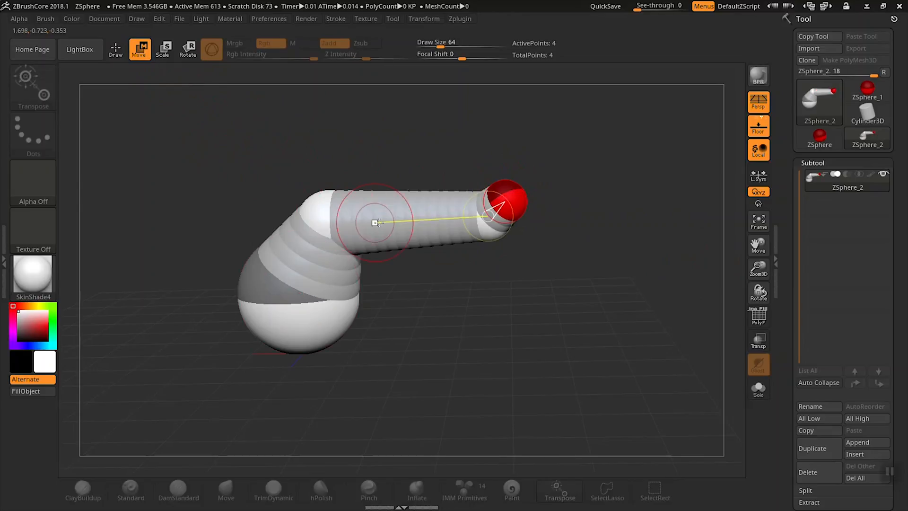
drag(374, 223, 429, 214)
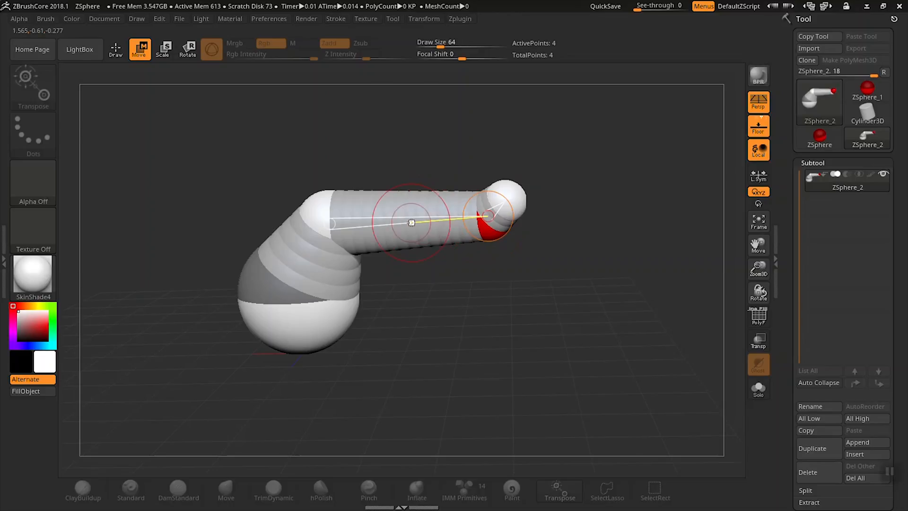
drag(411, 223, 487, 145)
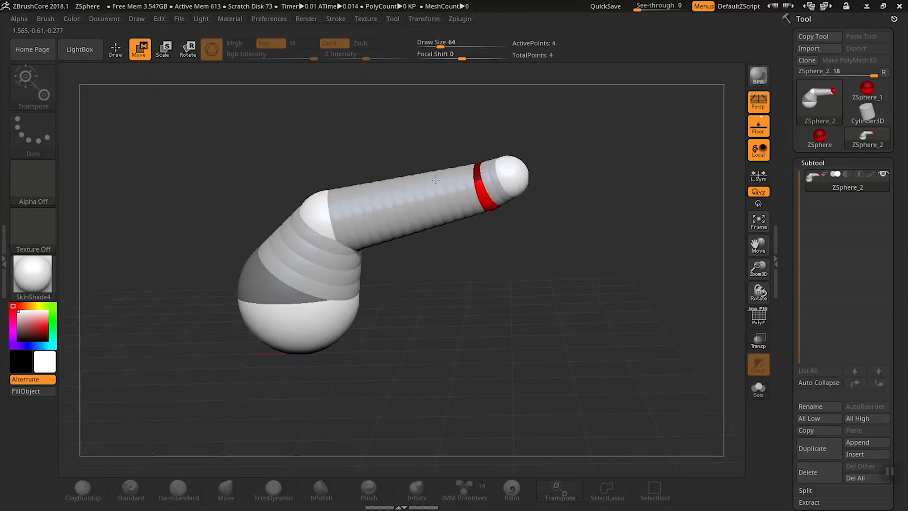
drag(357, 215, 495, 185)
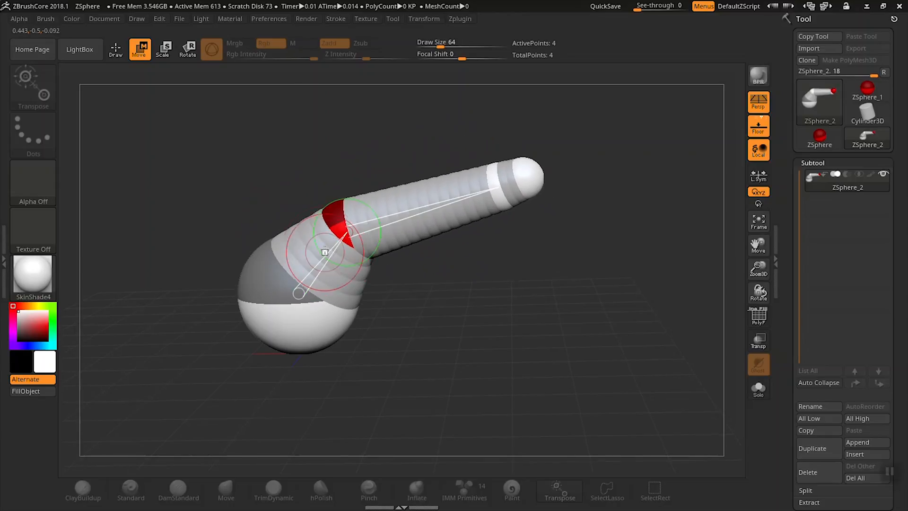
- In Scale mode, shrink the bend and tip ZSpheres so the arm tapers to a narrow end
click(164, 49)
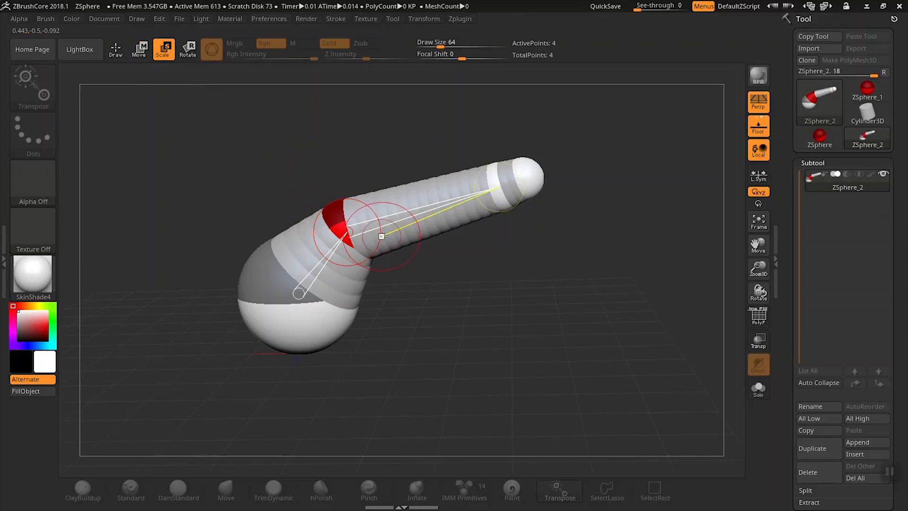
drag(382, 236, 391, 224)
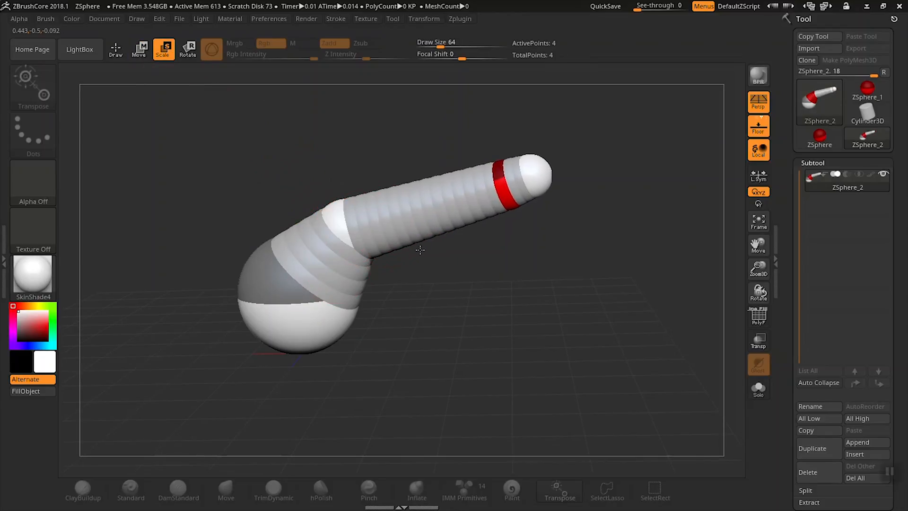
drag(420, 250, 293, 148)
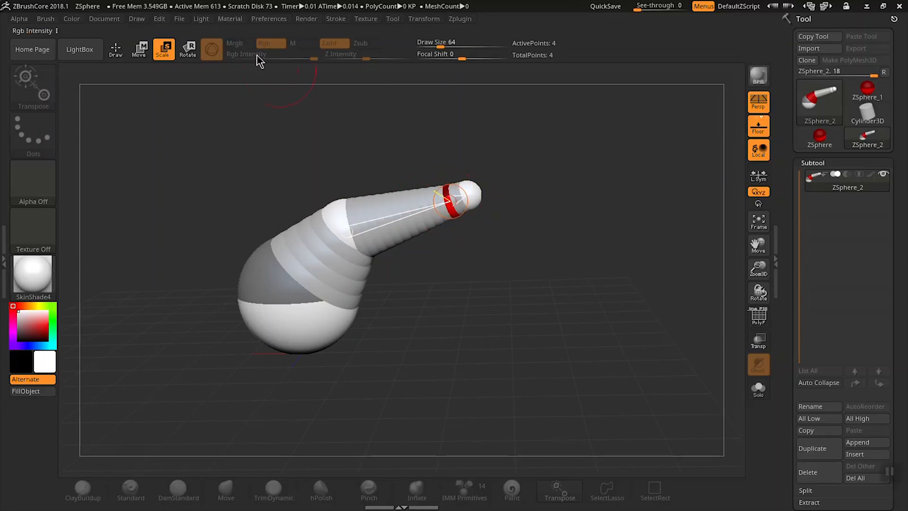
- In Rotate mode, swing the outer tube section downward to point right and fine-tune its angle
click(187, 50)
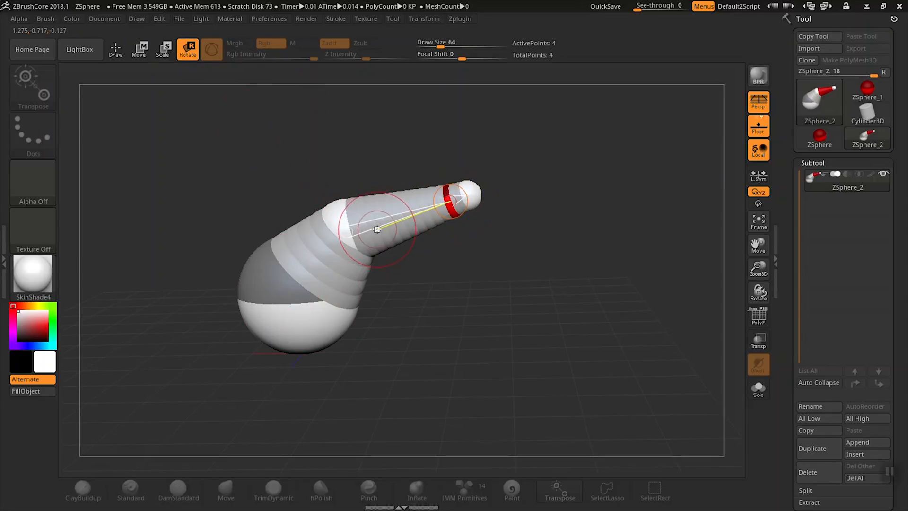
drag(377, 229, 409, 261)
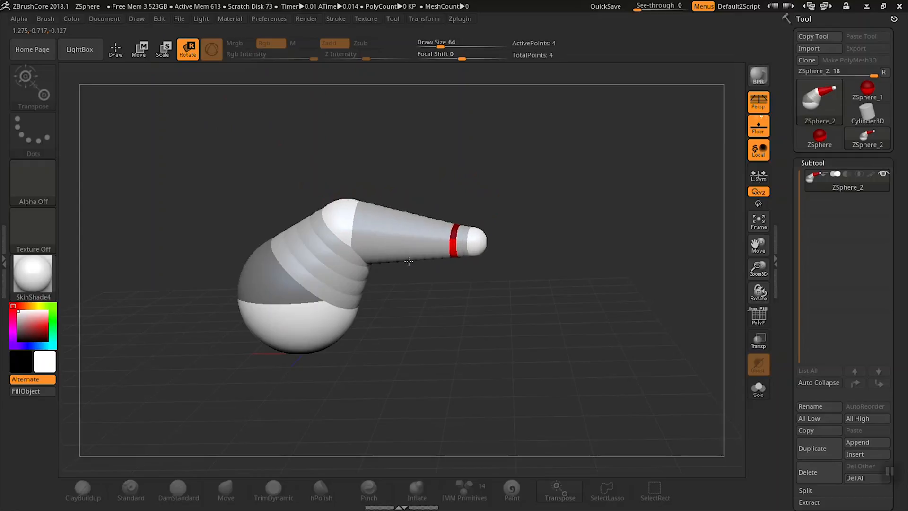
drag(408, 261, 268, 205)
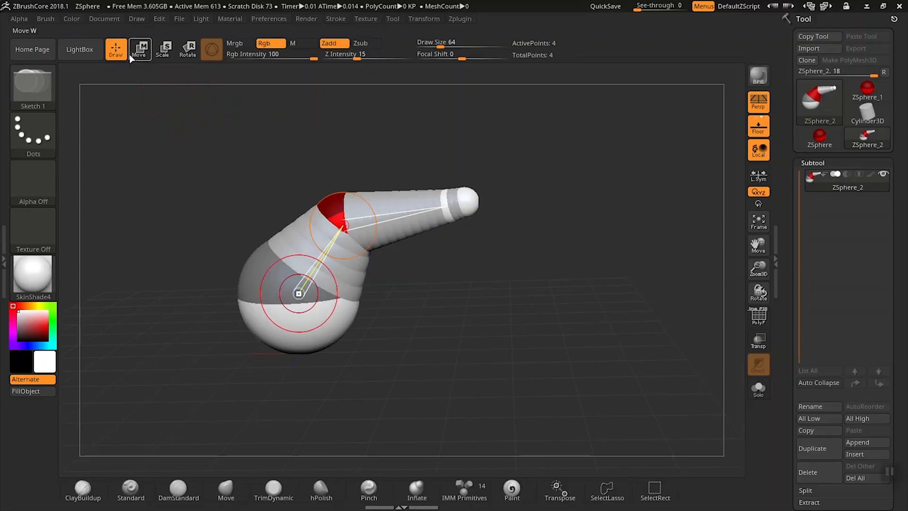
- Pull the tip out, add two new ZSpheres and drag the newest back toward the base sphere
click(139, 49)
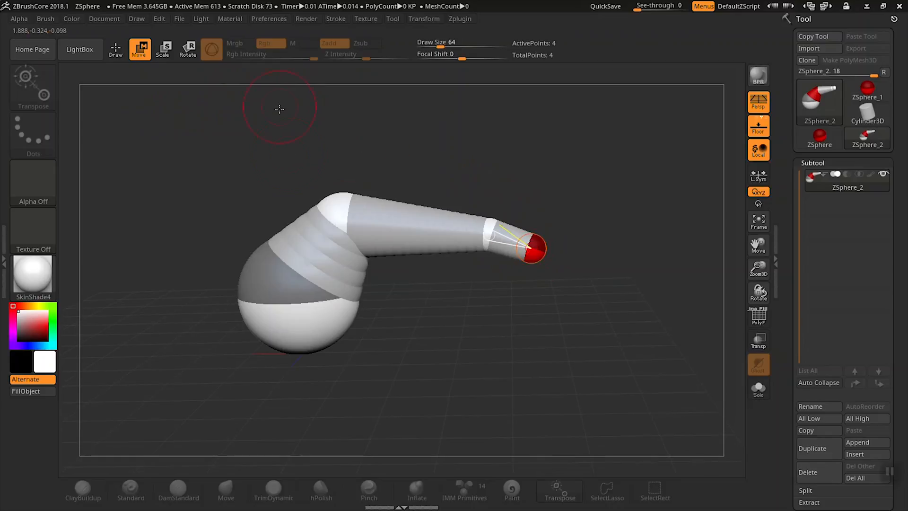
mouse_move(307, 141)
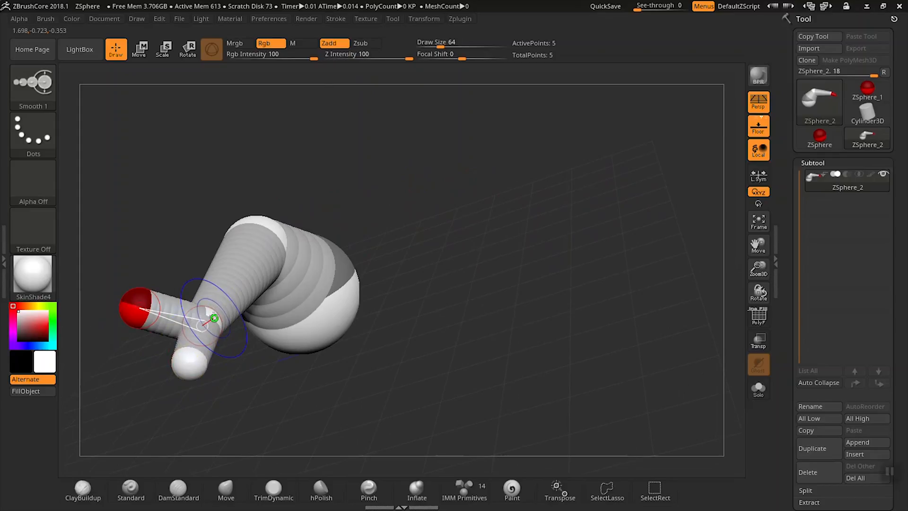
click(139, 49)
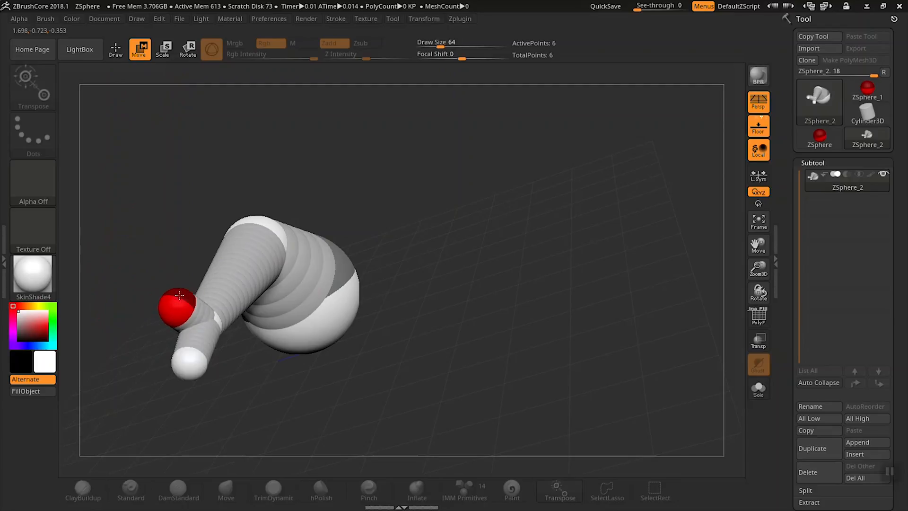
drag(180, 311, 306, 325)
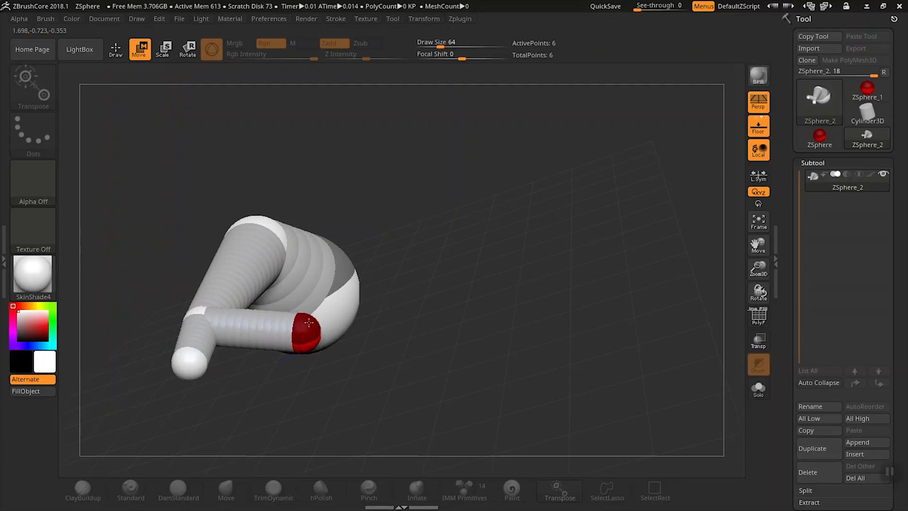
click(115, 49)
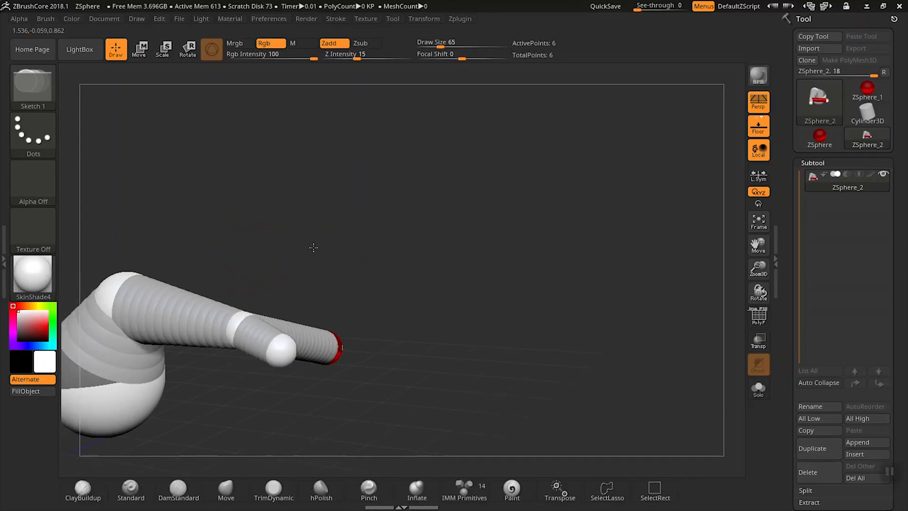
- From a side view, insert ZSpheres mid-arm and lift them so the tube arches smoothly
drag(313, 248, 398, 329)
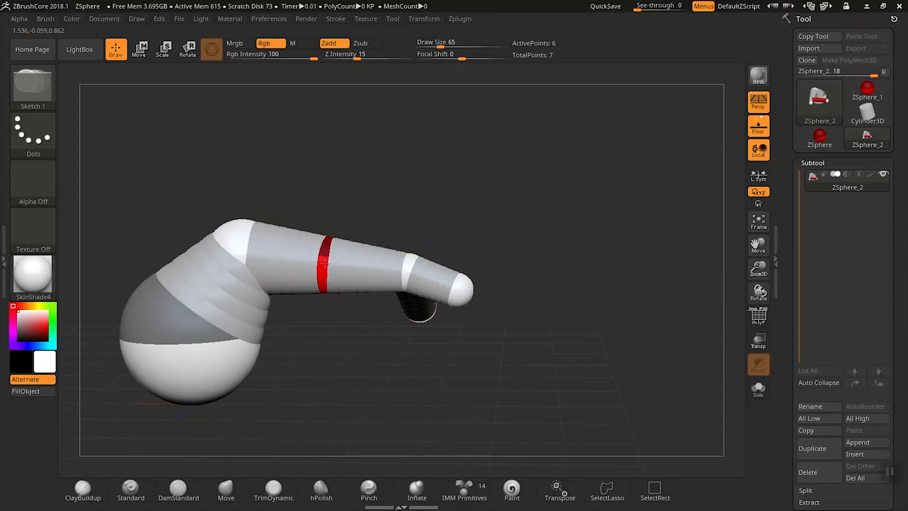
click(139, 49)
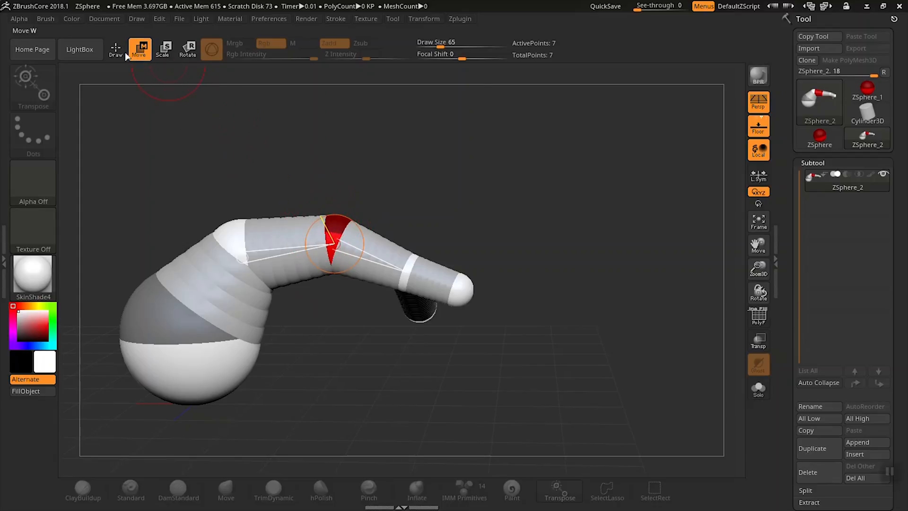
click(115, 49)
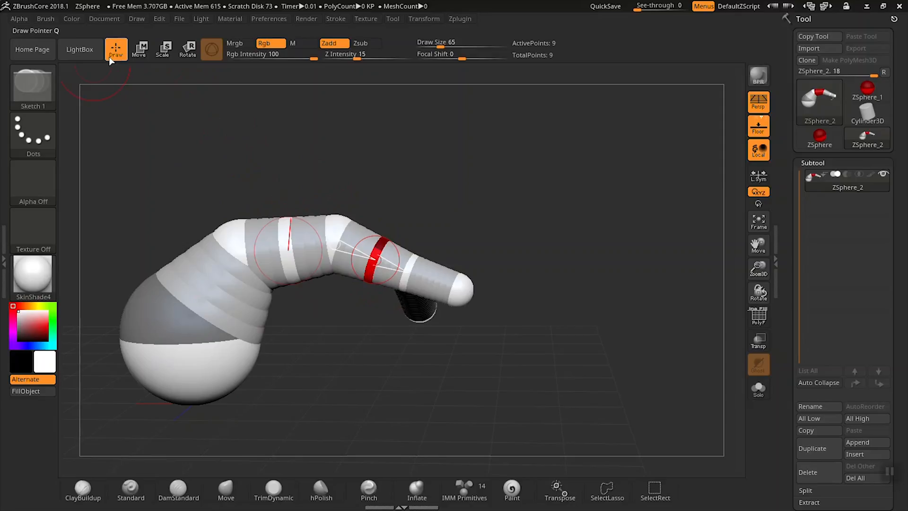
click(139, 49)
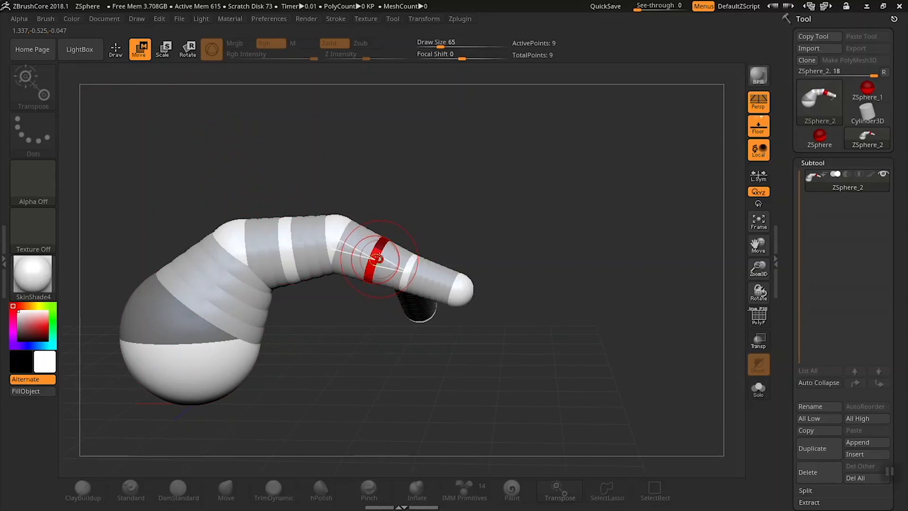
drag(380, 259, 371, 247)
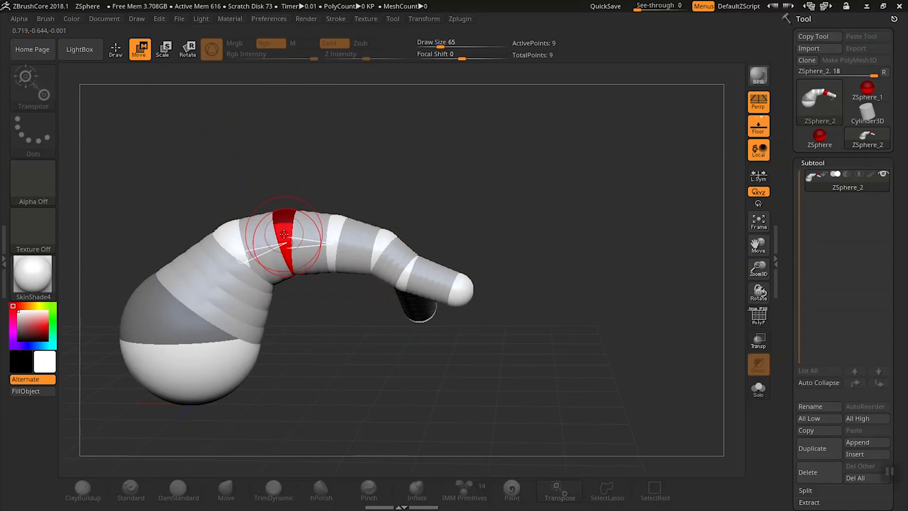
click(115, 50)
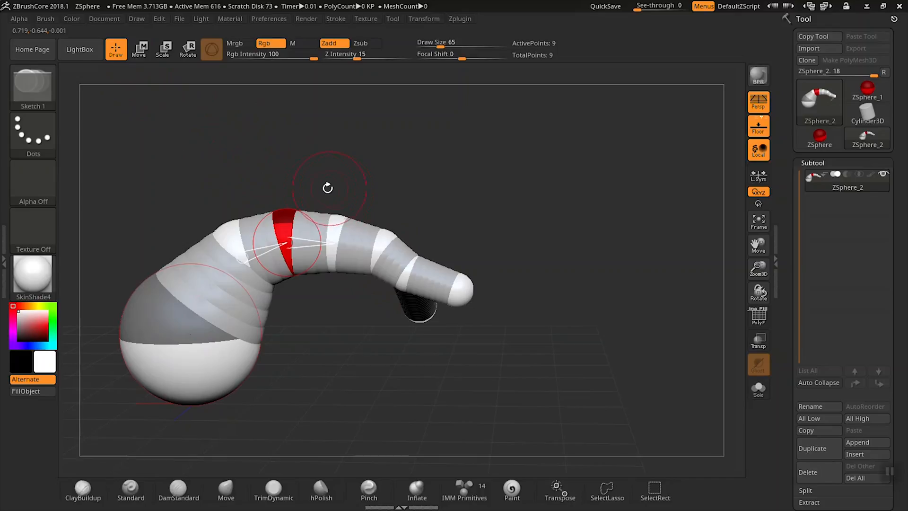
mouse_move(399, 172)
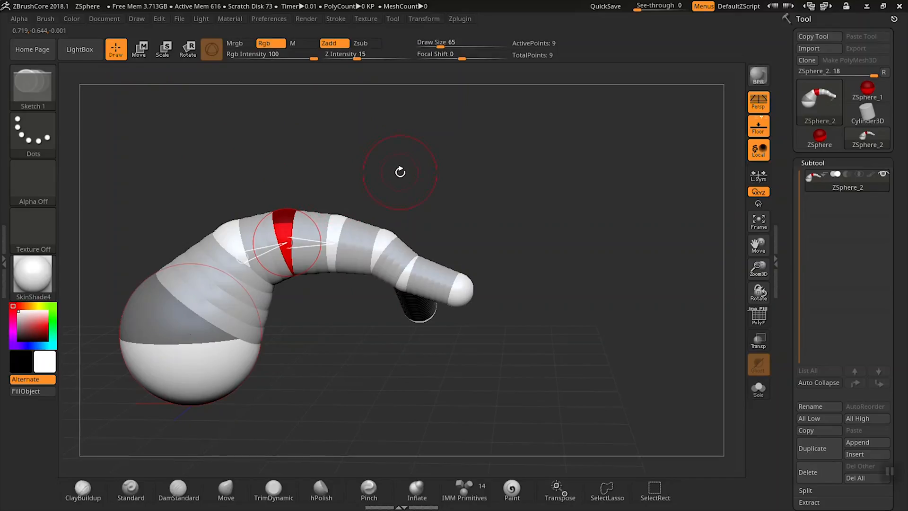
mouse_move(409, 169)
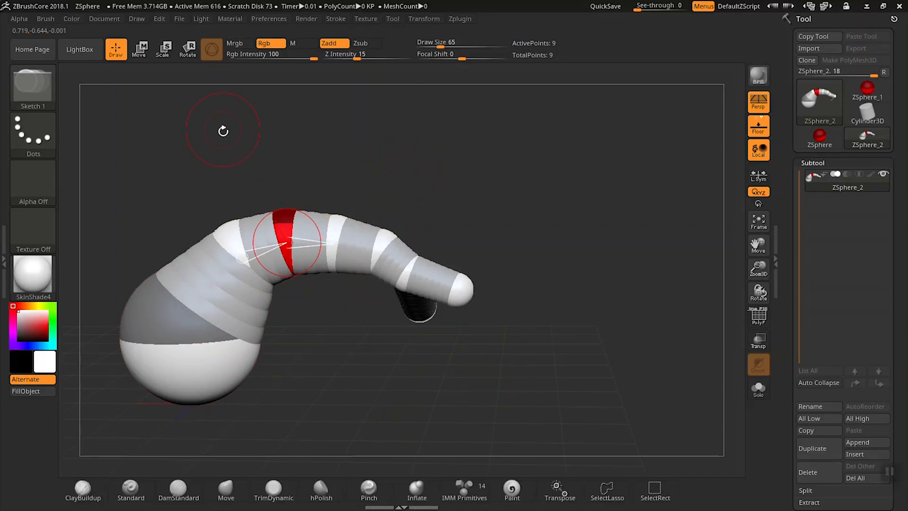
mouse_move(242, 357)
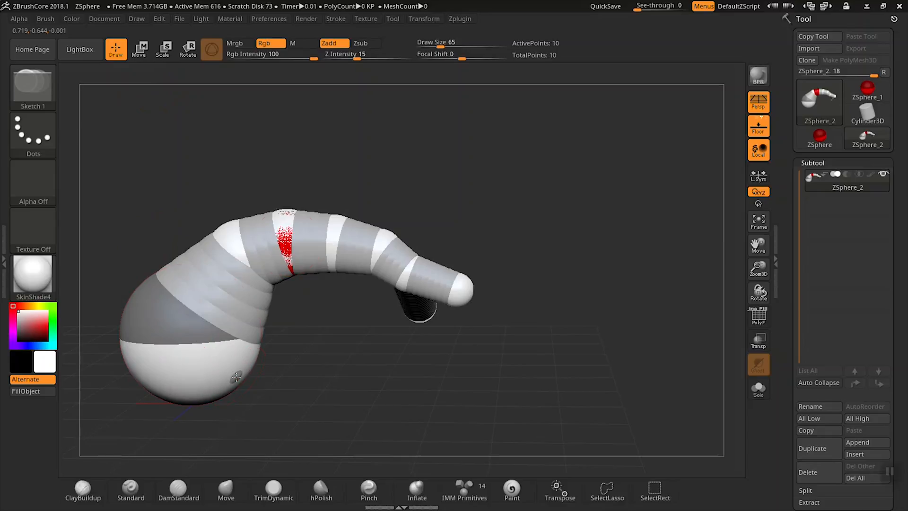
- Insert a tenth ZSphere on the link near the top of the arch
click(249, 388)
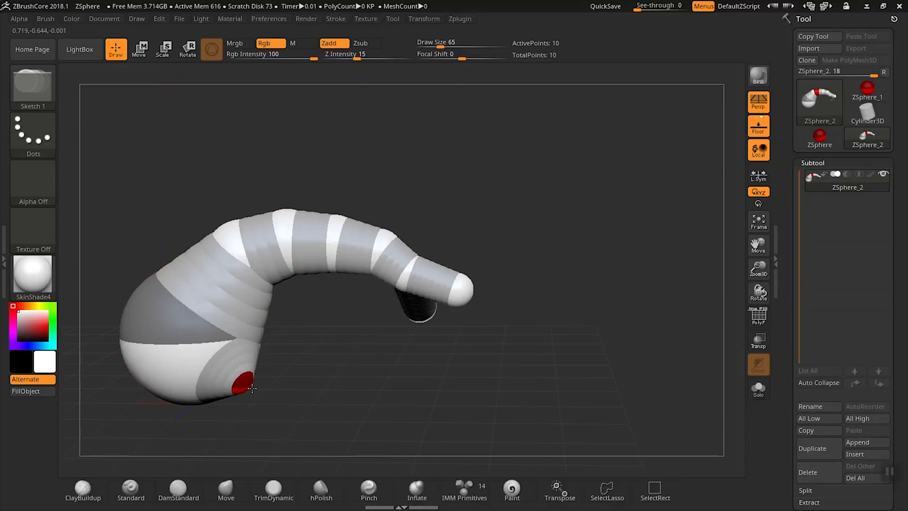